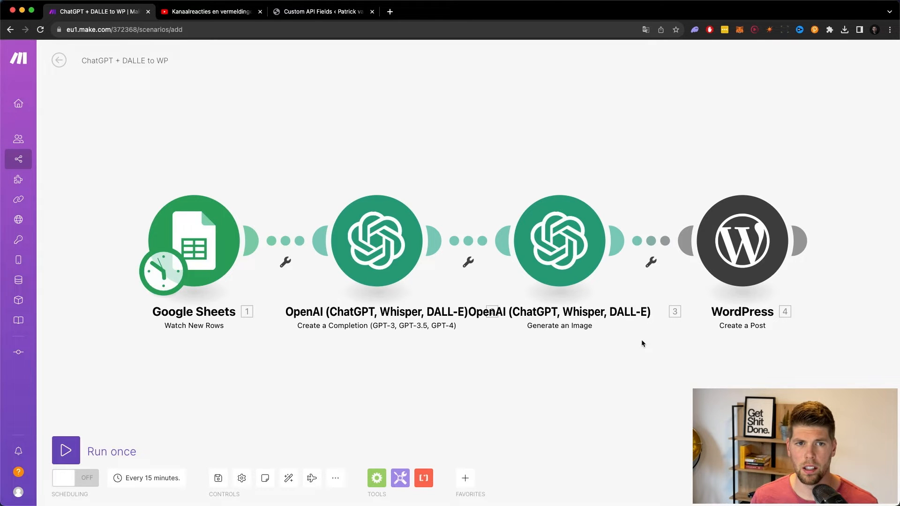
# - View the YouTube Studio comment thread asking how to add meta tags
pyautogui.click(210, 11)
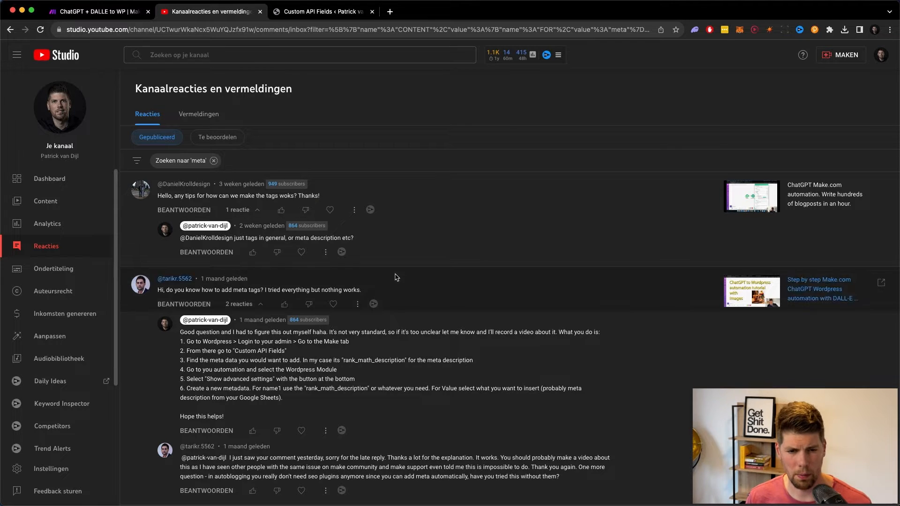
pyautogui.moveTo(223, 364)
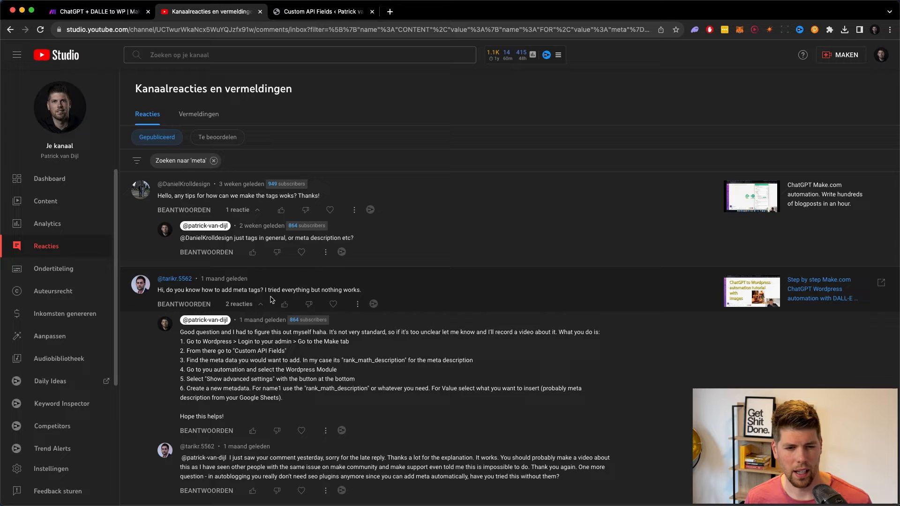
pyautogui.moveTo(367, 298)
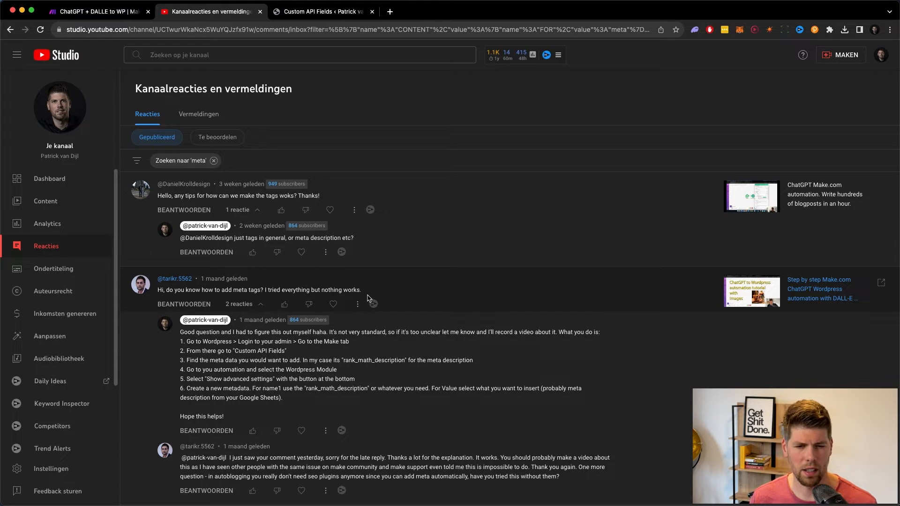
pyautogui.moveTo(143, 177)
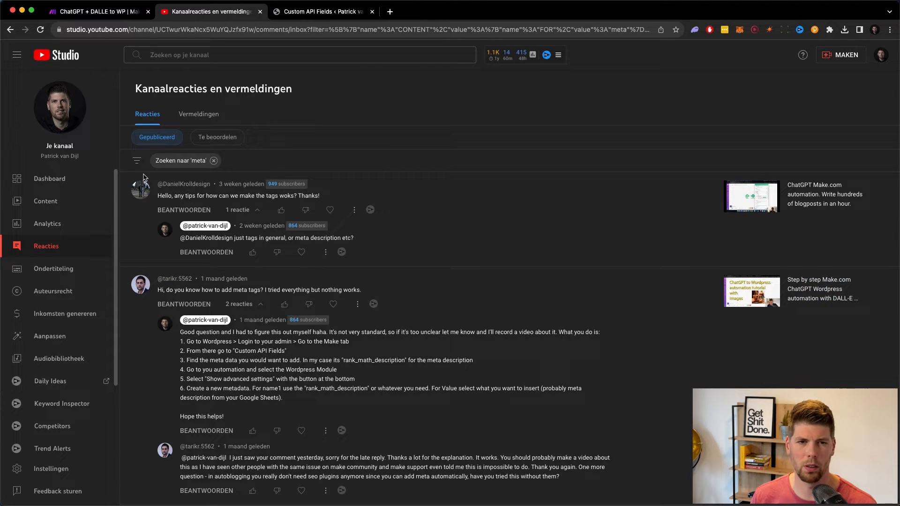
pyautogui.moveTo(226, 108)
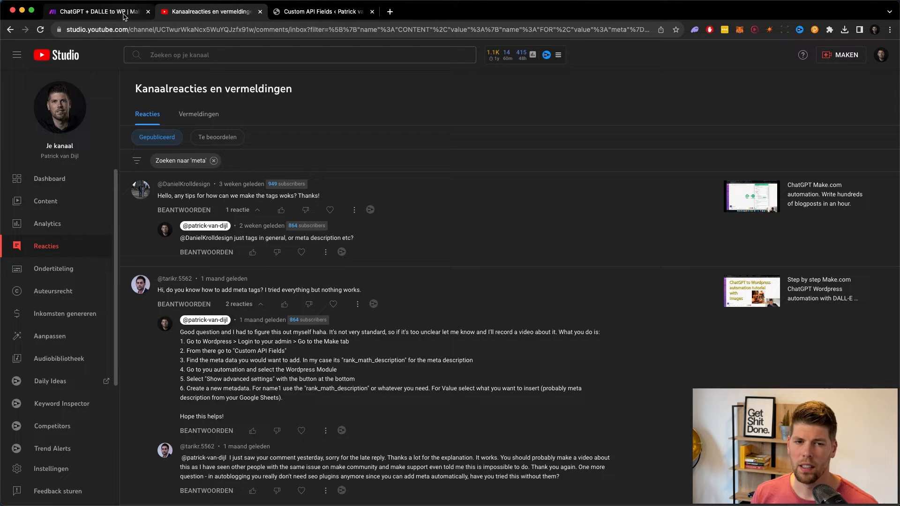
# - Enable rank_math_description under Universal metas on the Custom API Fields page, then return to Make
pyautogui.click(322, 11)
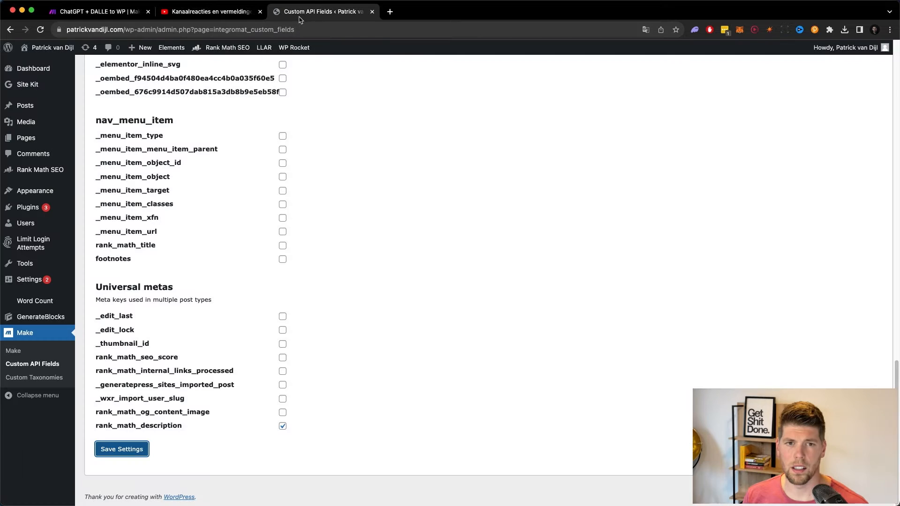
pyautogui.moveTo(80, 233)
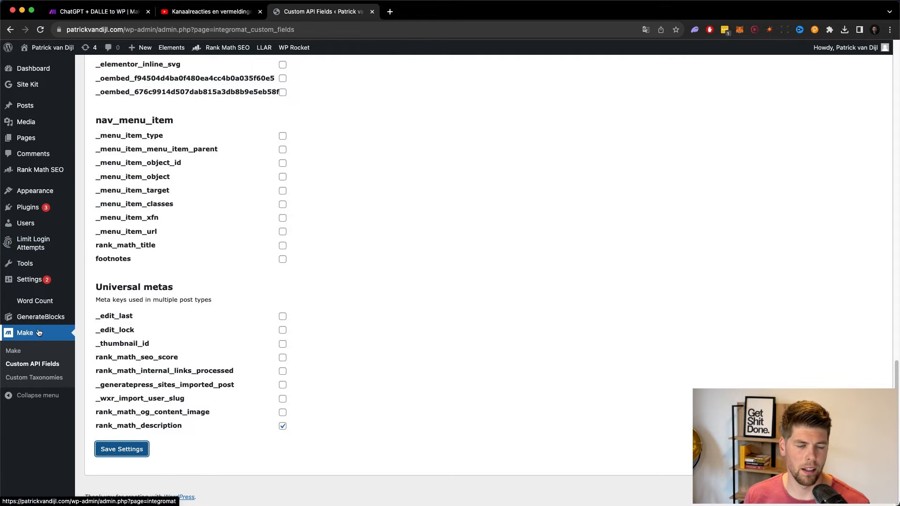
pyautogui.moveTo(104, 337)
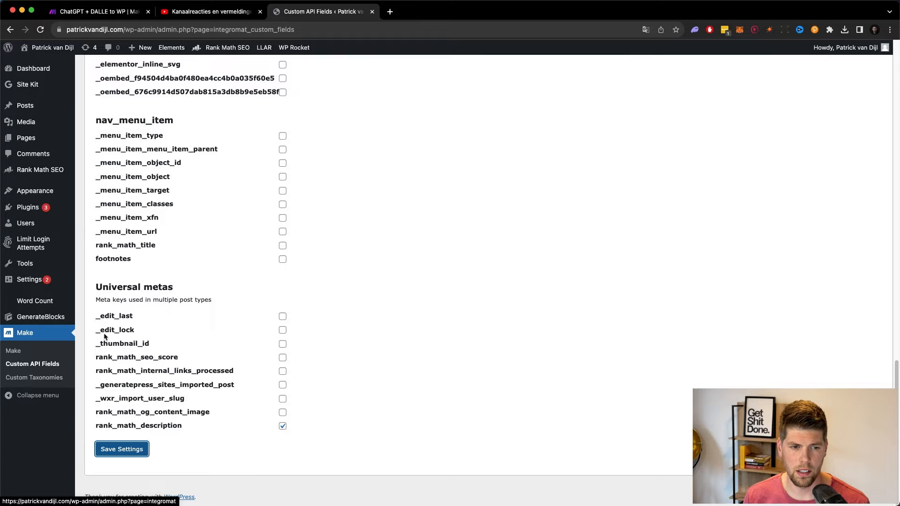
pyautogui.moveTo(49, 48)
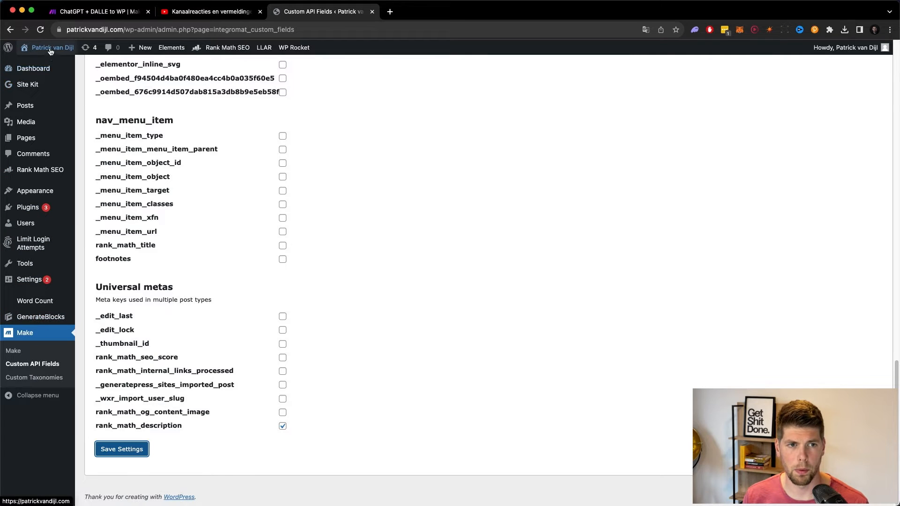
pyautogui.moveTo(40, 336)
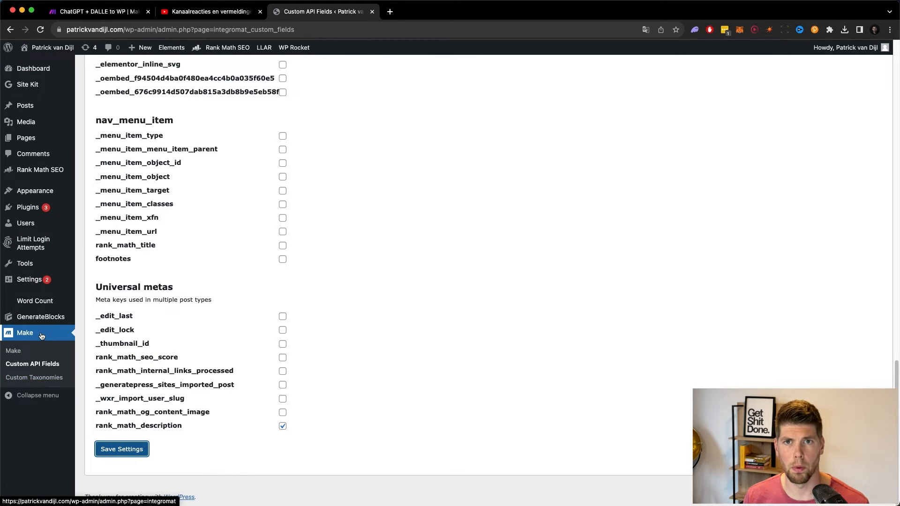
pyautogui.moveTo(48, 372)
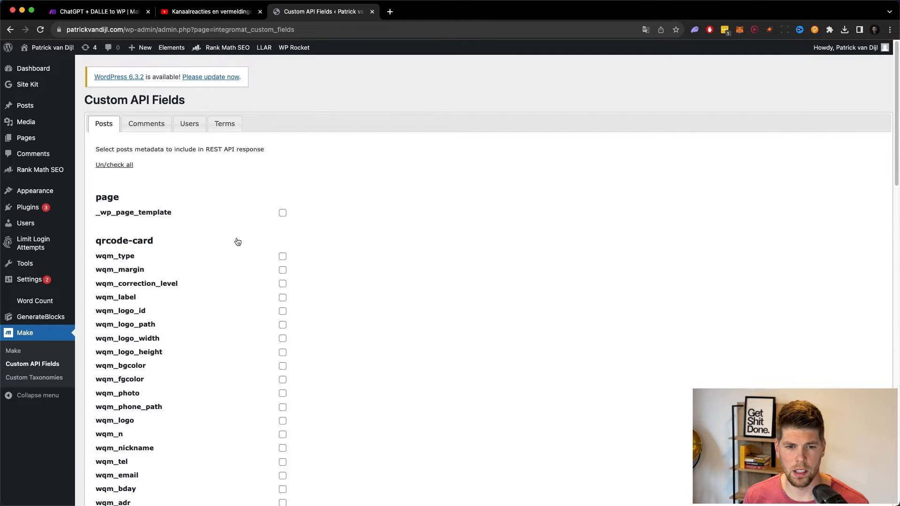
pyautogui.scroll(-3)
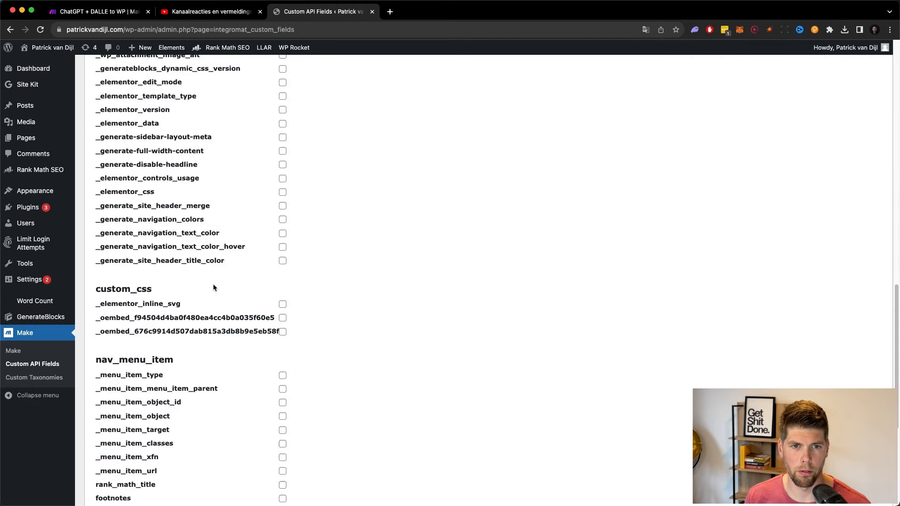
pyautogui.scroll(3)
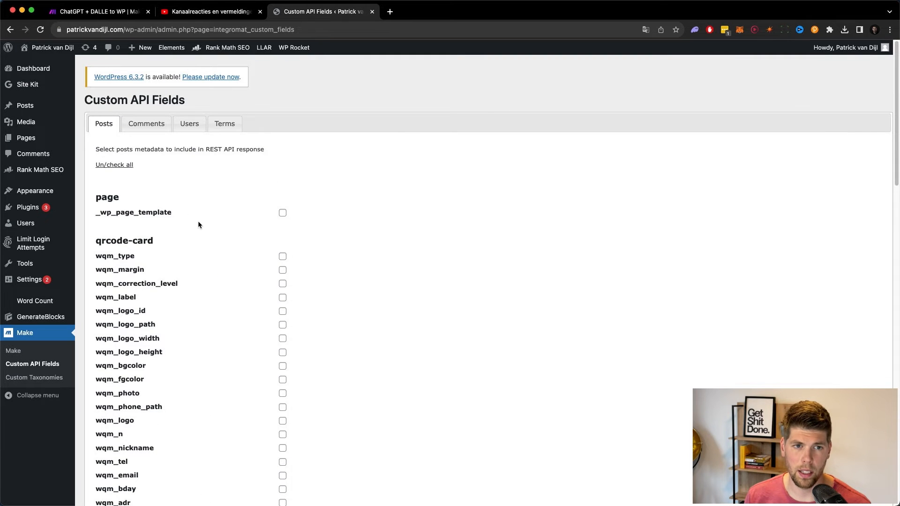
pyautogui.scroll(-3)
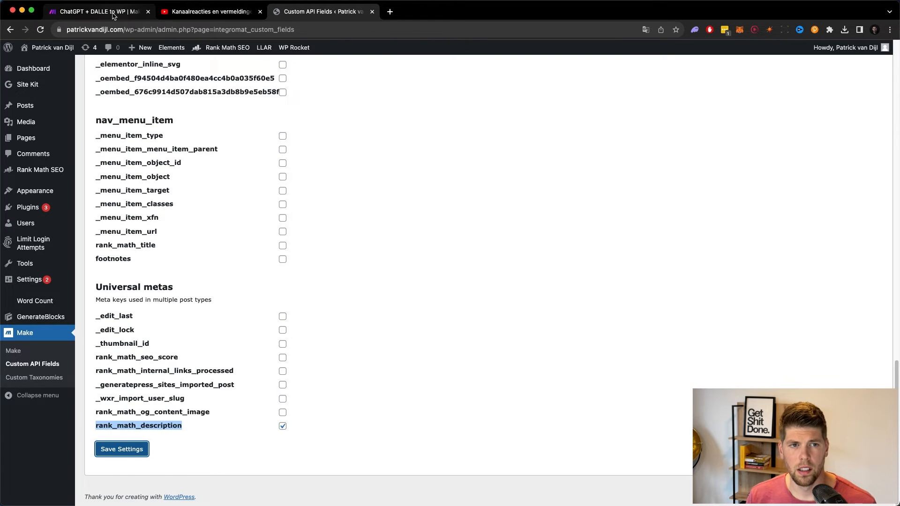
pyautogui.click(96, 11)
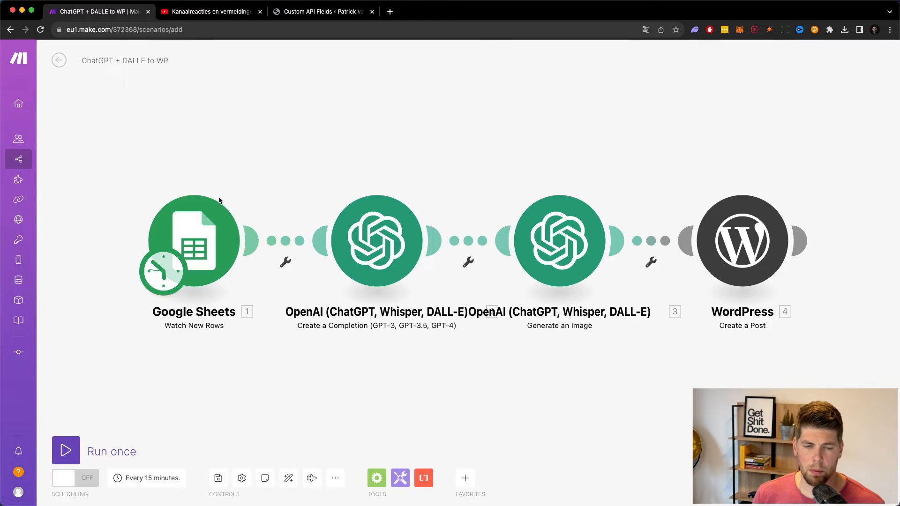
# - Reveal the WordPress Create a Post module's advanced Metadata (custom fields) section
pyautogui.click(742, 240)
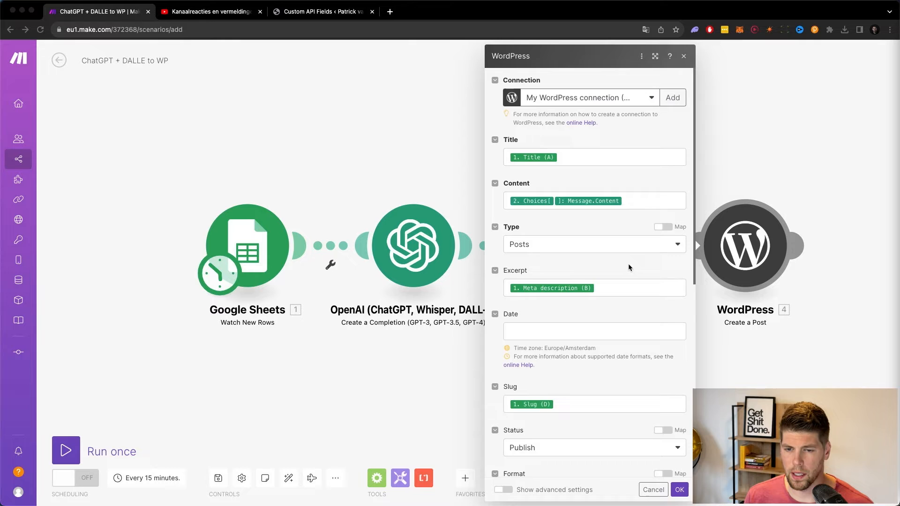
pyautogui.scroll(-3)
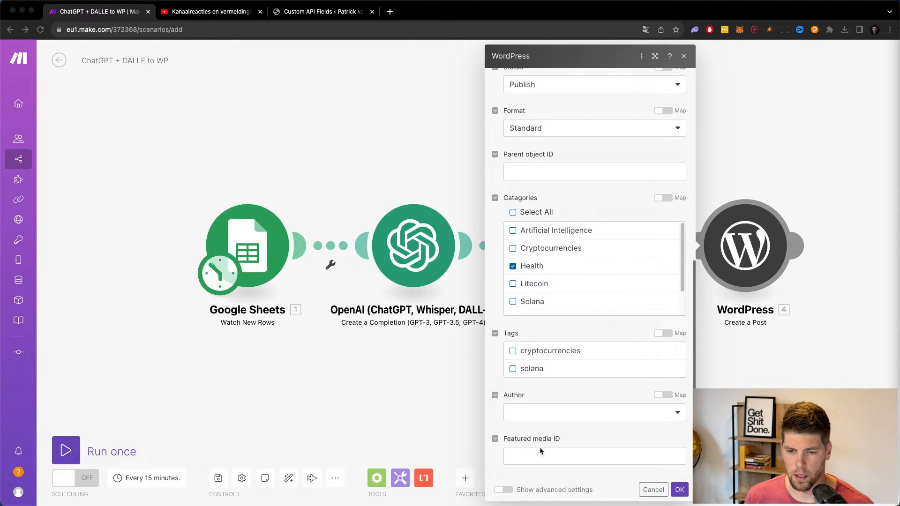
pyautogui.click(502, 490)
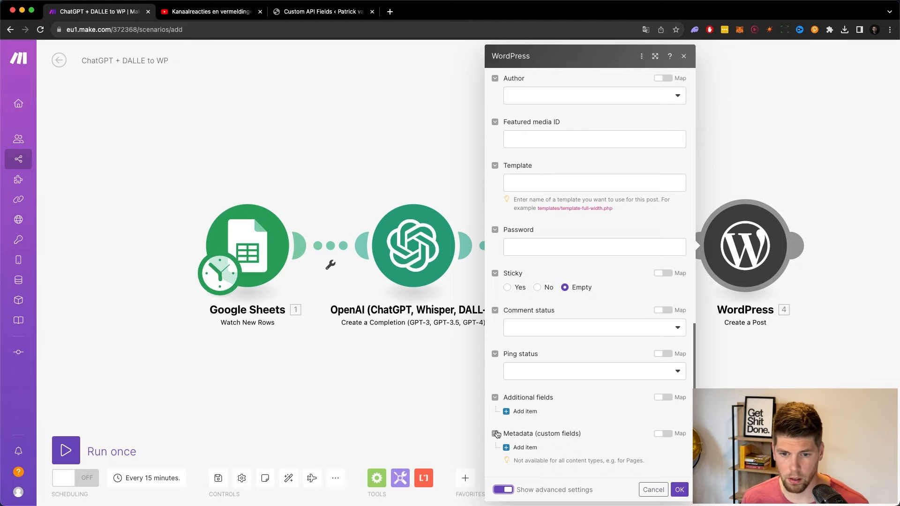
# - Add a metadata item named rank_math_description with value 'Test value'
pyautogui.click(524, 448)
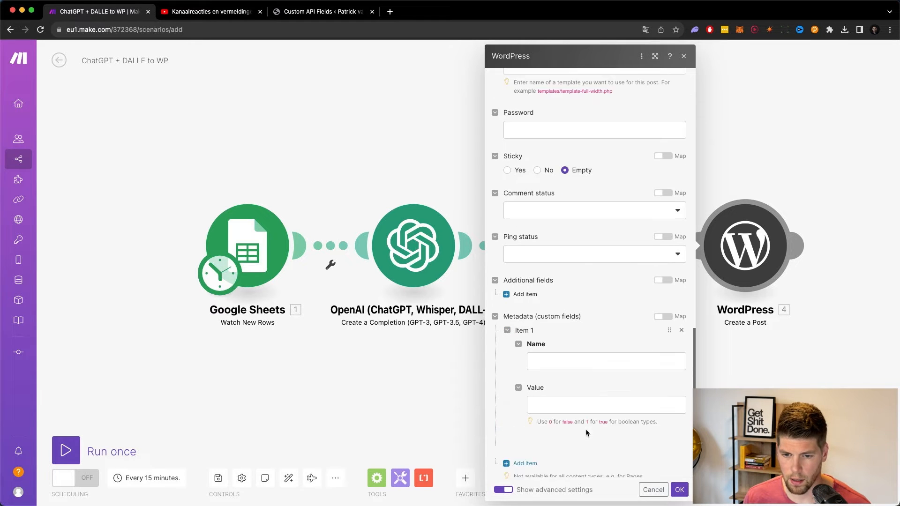
pyautogui.write('rank_math_description')
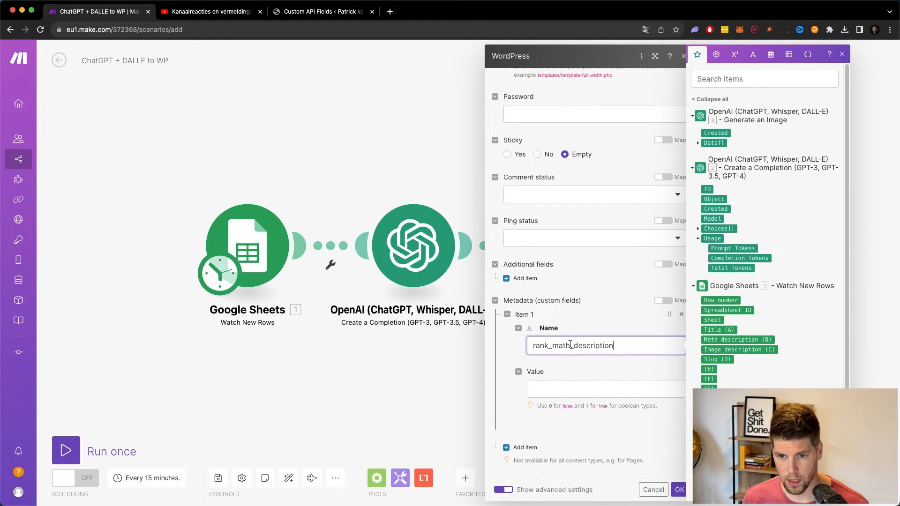
pyautogui.click(607, 388)
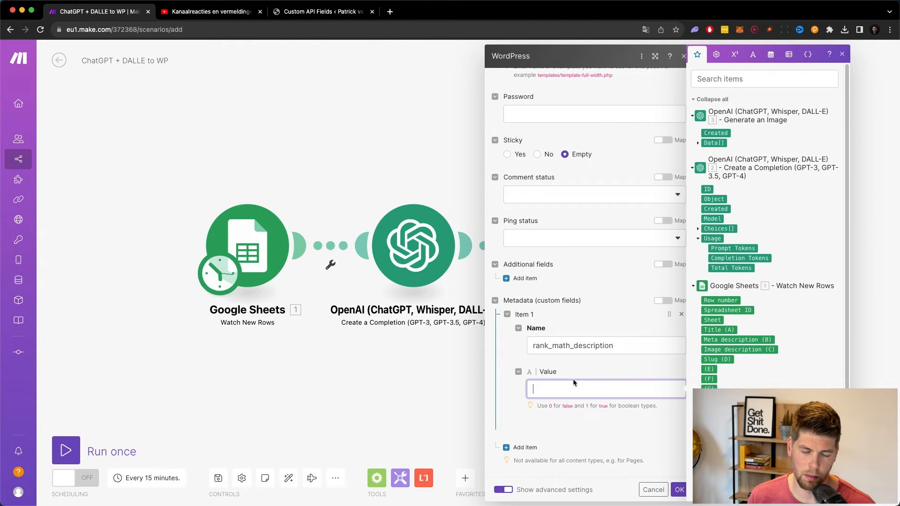
pyautogui.moveTo(602, 383)
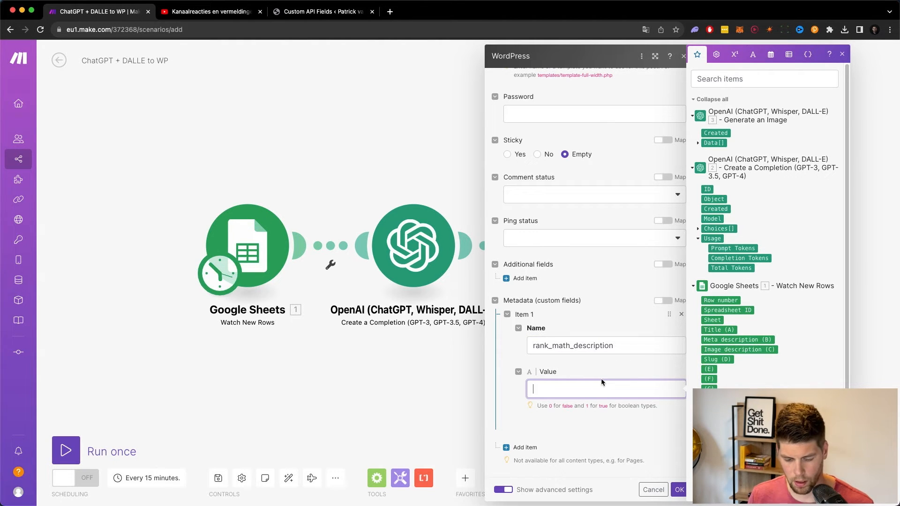
pyautogui.write('Test')
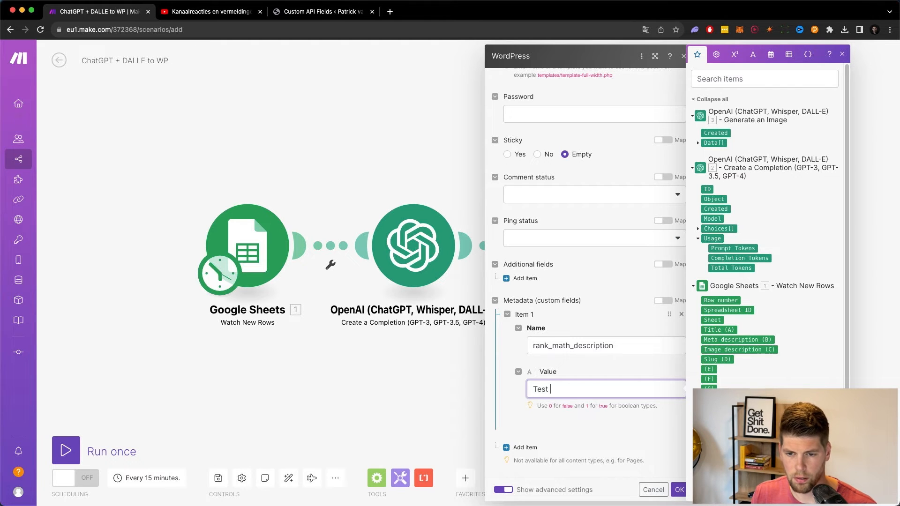
pyautogui.write('value')
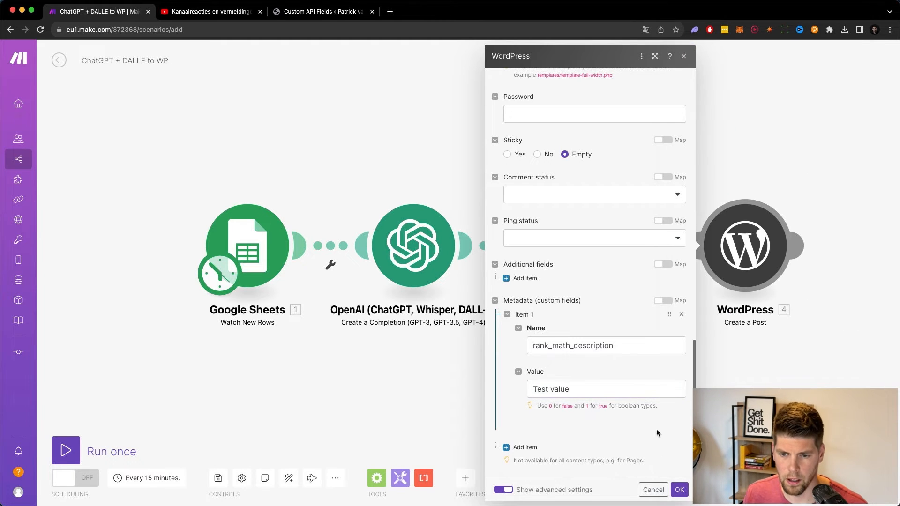
# - Save the module, run the scenario once and confirm WordPress returned Post ID 517
pyautogui.click(678, 489)
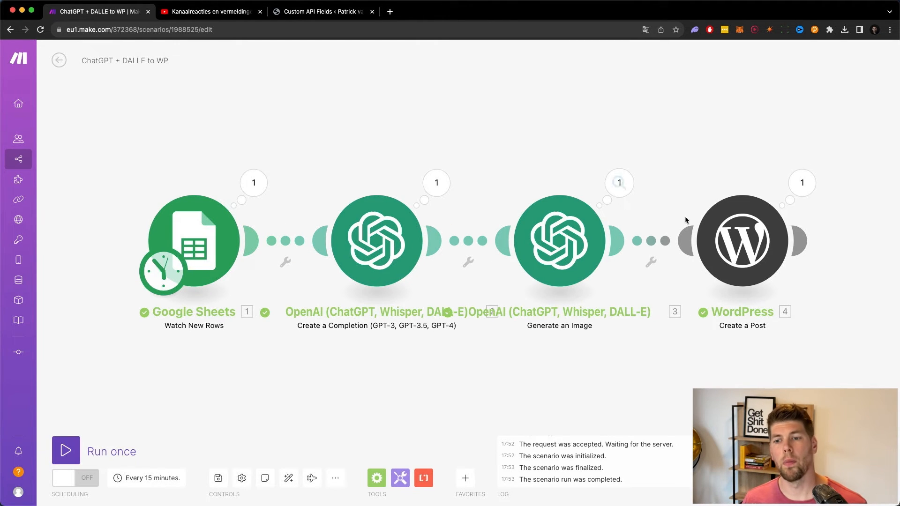
pyautogui.click(740, 241)
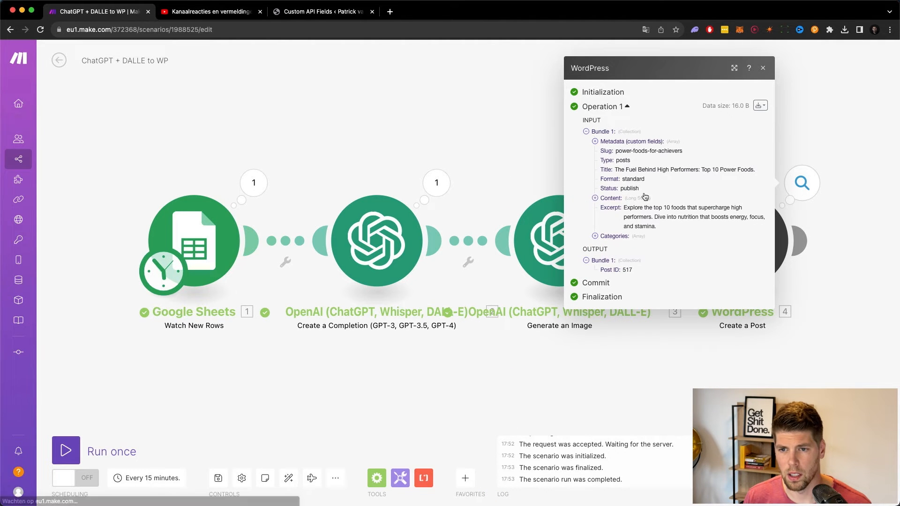
pyautogui.moveTo(495, 160)
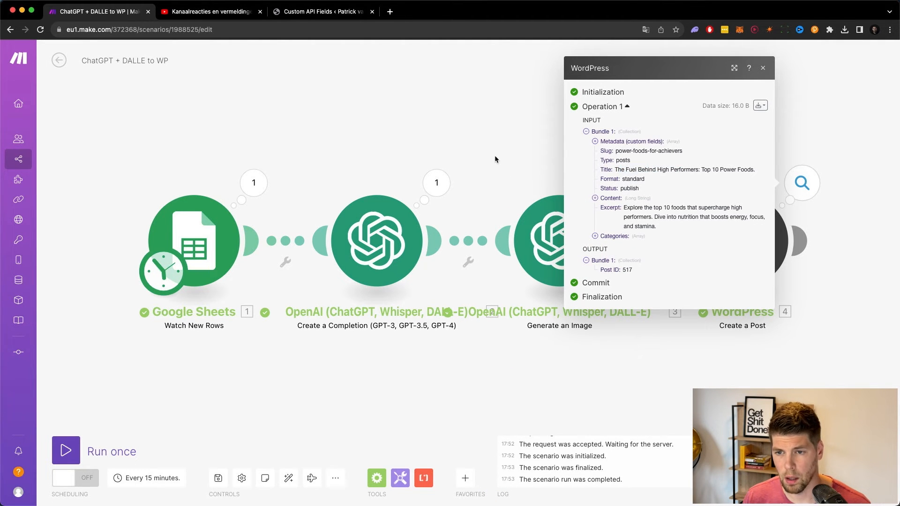
pyautogui.click(763, 68)
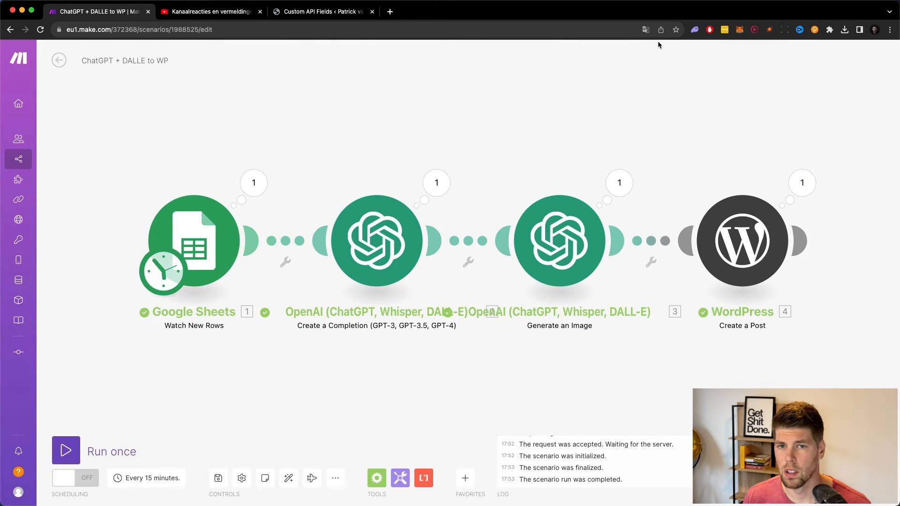
# - Visit the live site, edit the new post and show its Rank Math preview with 'Test value'
pyautogui.click(321, 12)
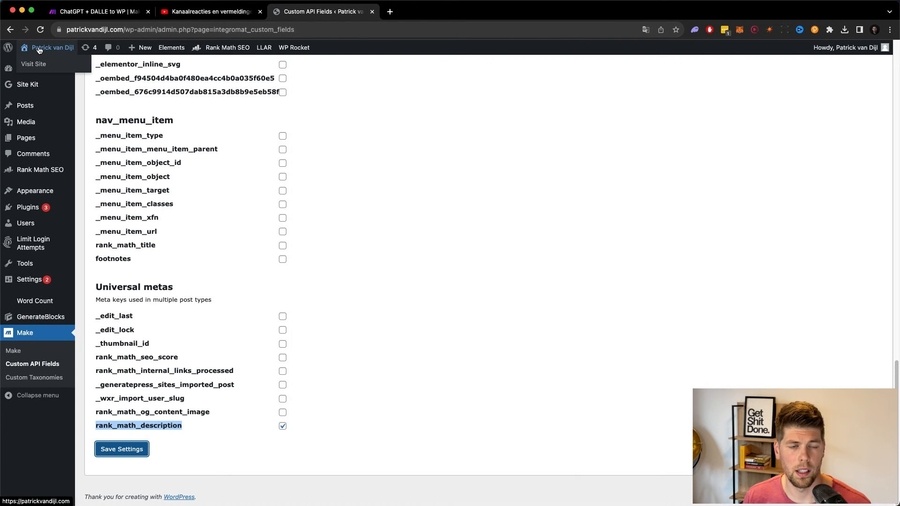
pyautogui.click(138, 29)
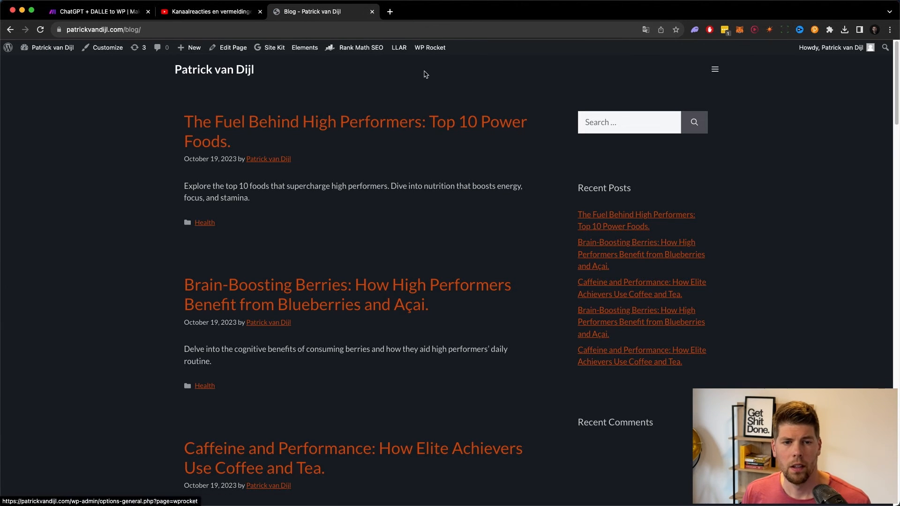
pyautogui.moveTo(385, 159)
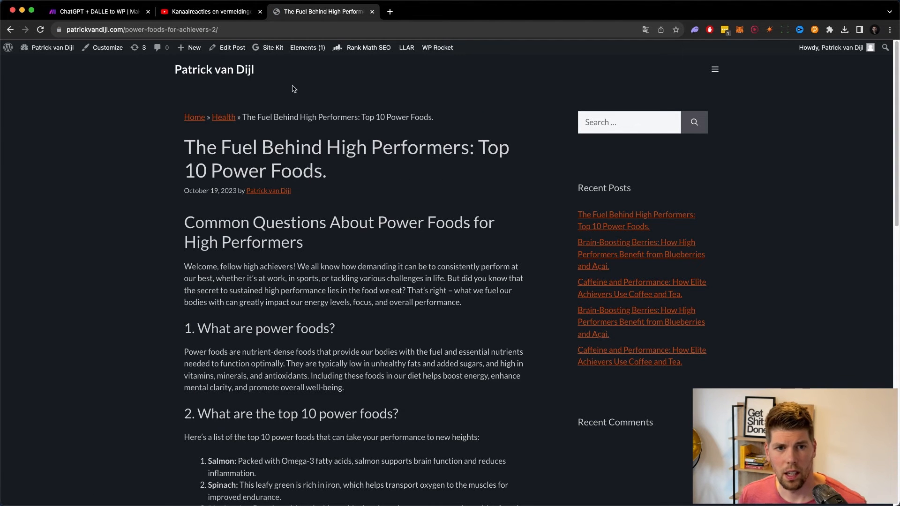
pyautogui.click(272, 47)
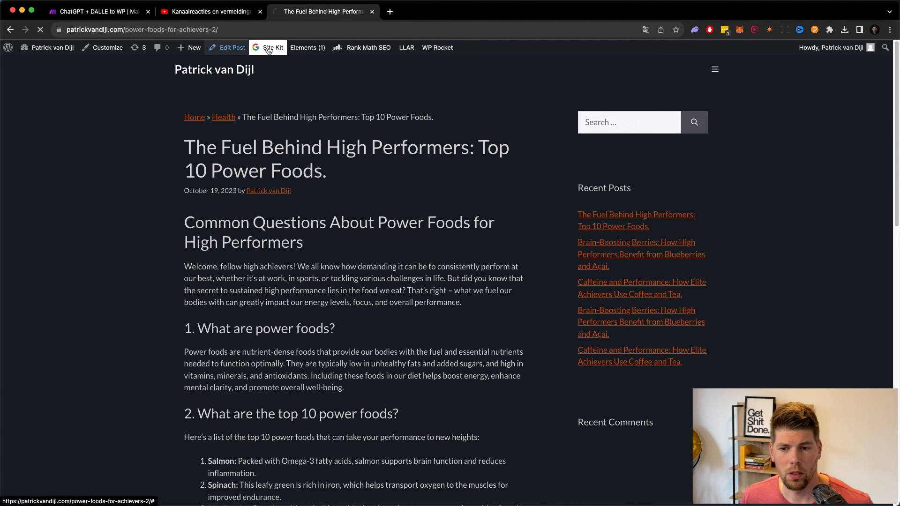
pyautogui.click(230, 47)
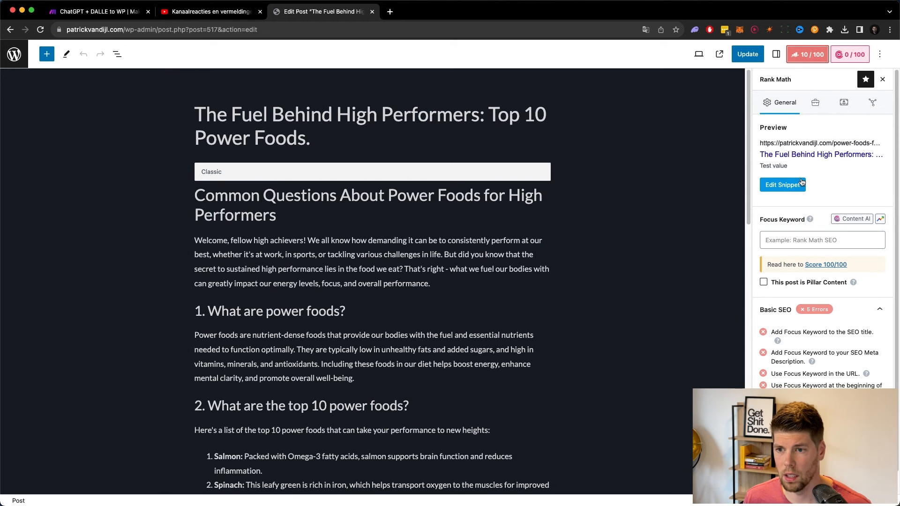
# - Show the Rank Math snippet editor with 'Test value' as the post's description
pyautogui.click(782, 185)
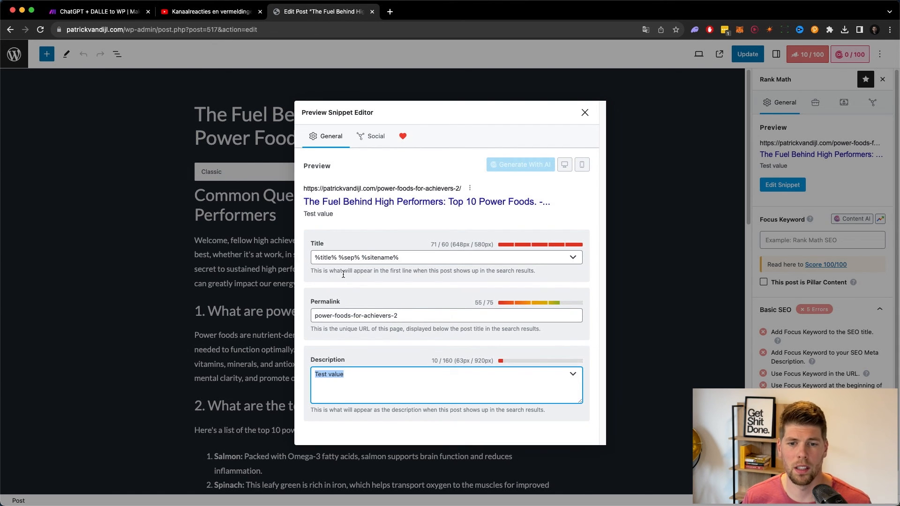
pyautogui.moveTo(314, 224)
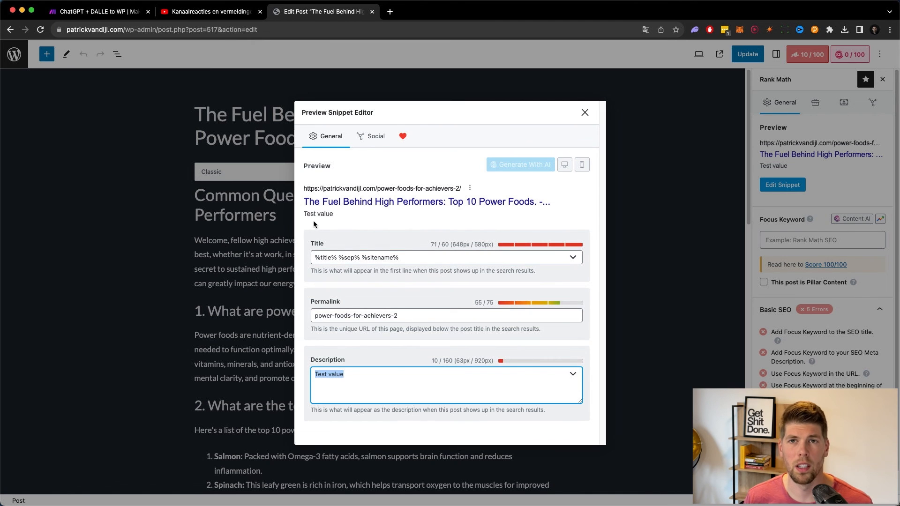